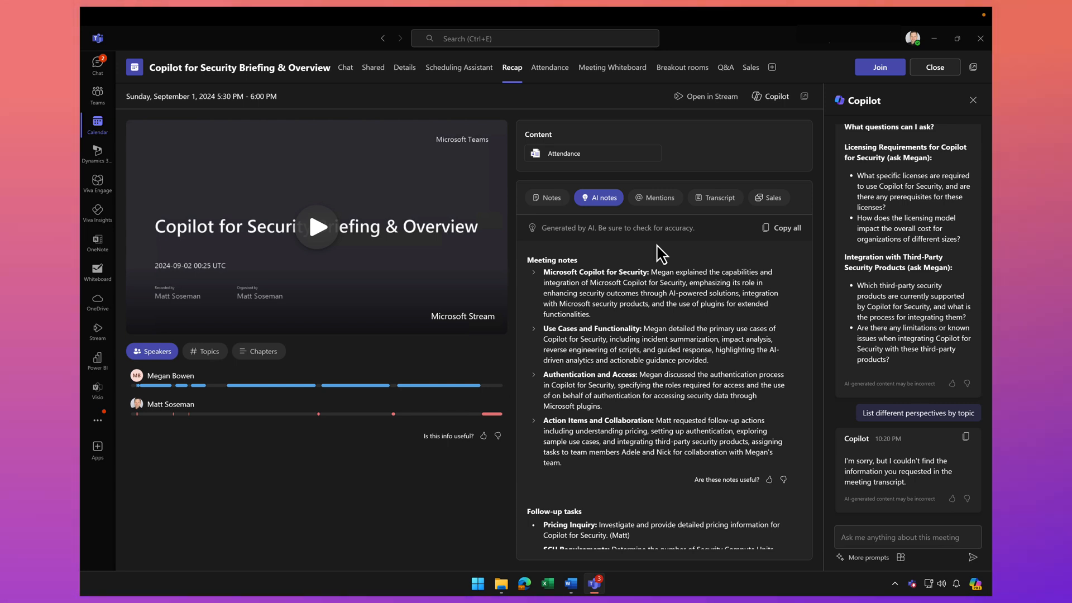
pyautogui.moveTo(97, 152)
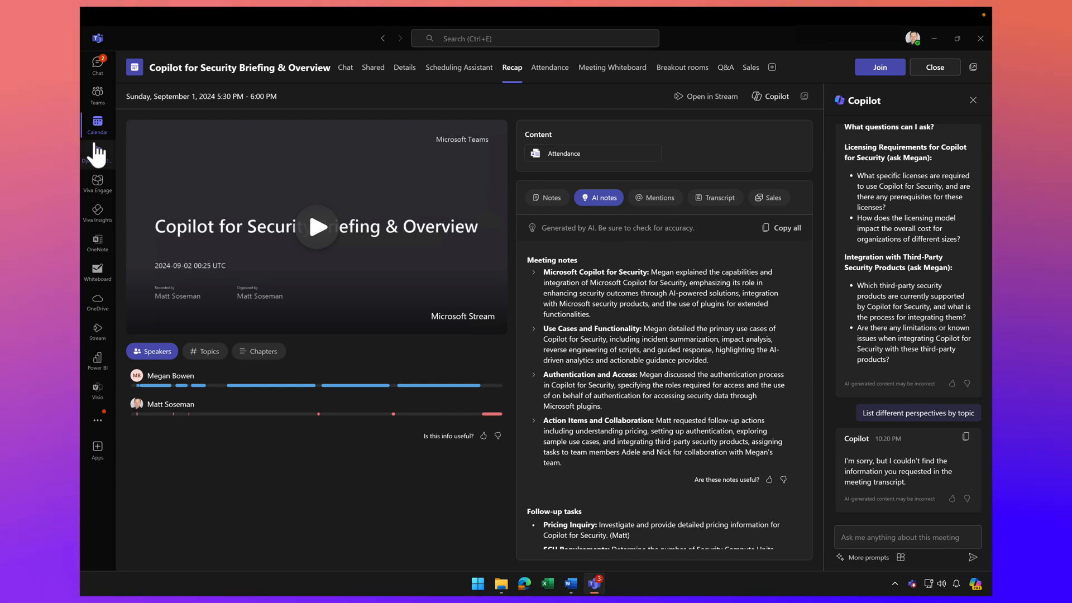
pyautogui.moveTo(181, 147)
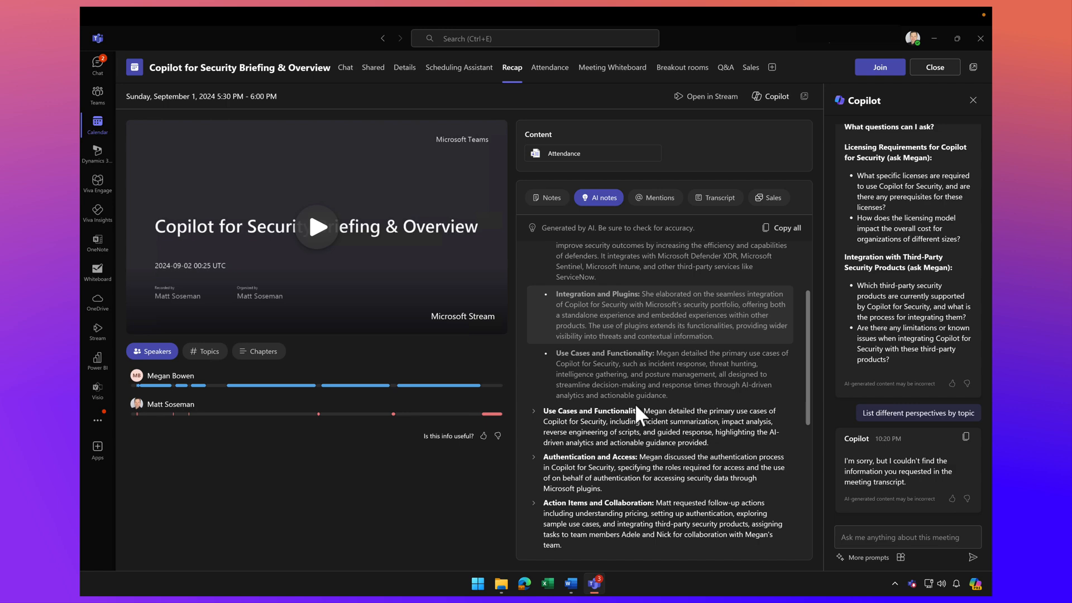
# Review the recap and toggle the Copilot pane off and back on beside it.
pyautogui.scroll(-3)
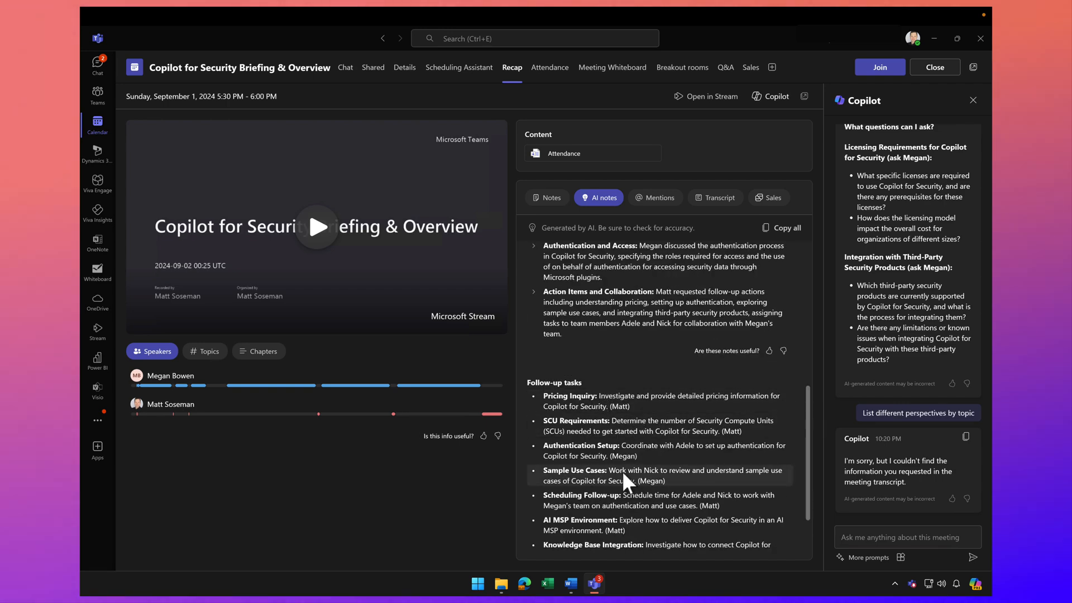
pyautogui.scroll(-3)
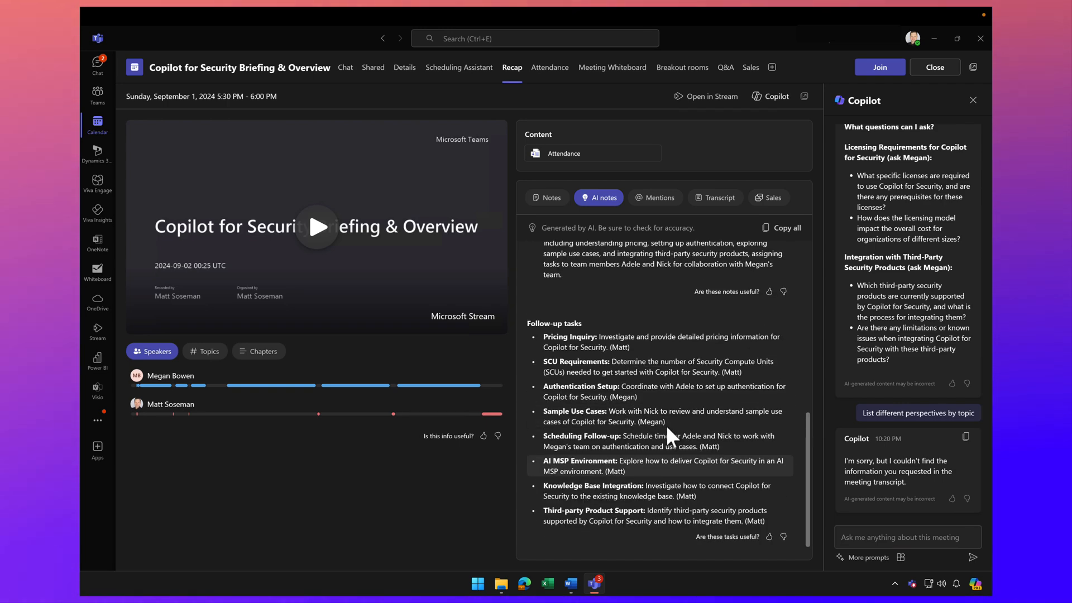
pyautogui.click(939, 96)
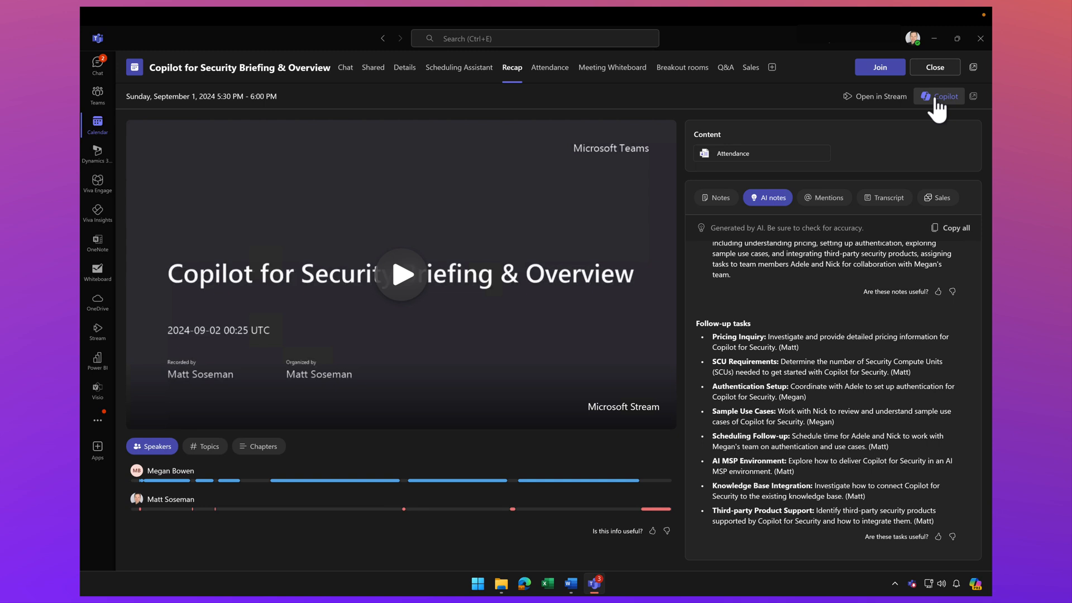
pyautogui.click(942, 96)
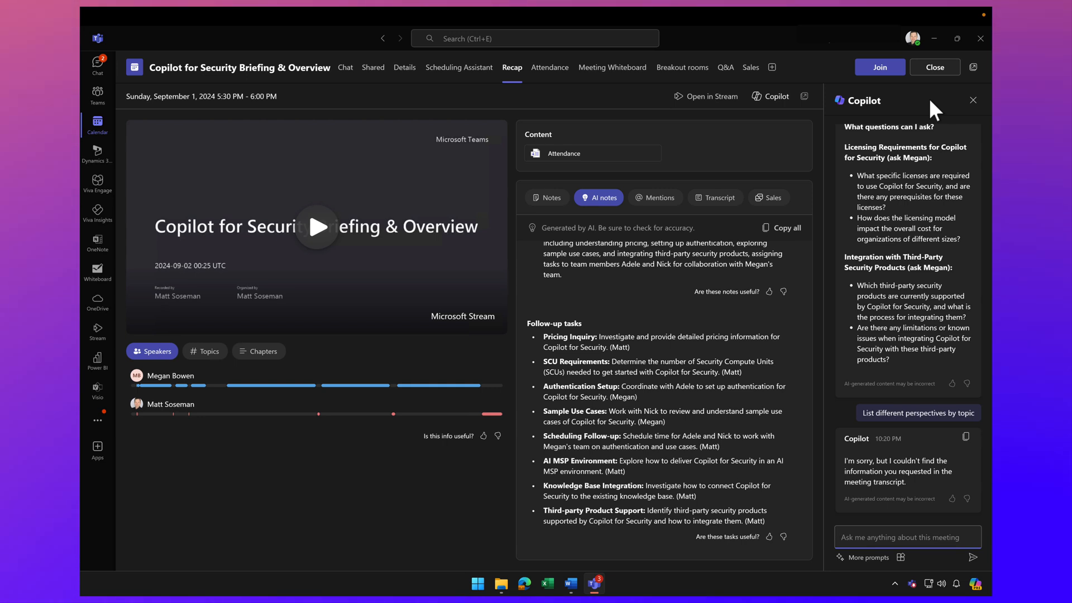
pyautogui.moveTo(866, 418)
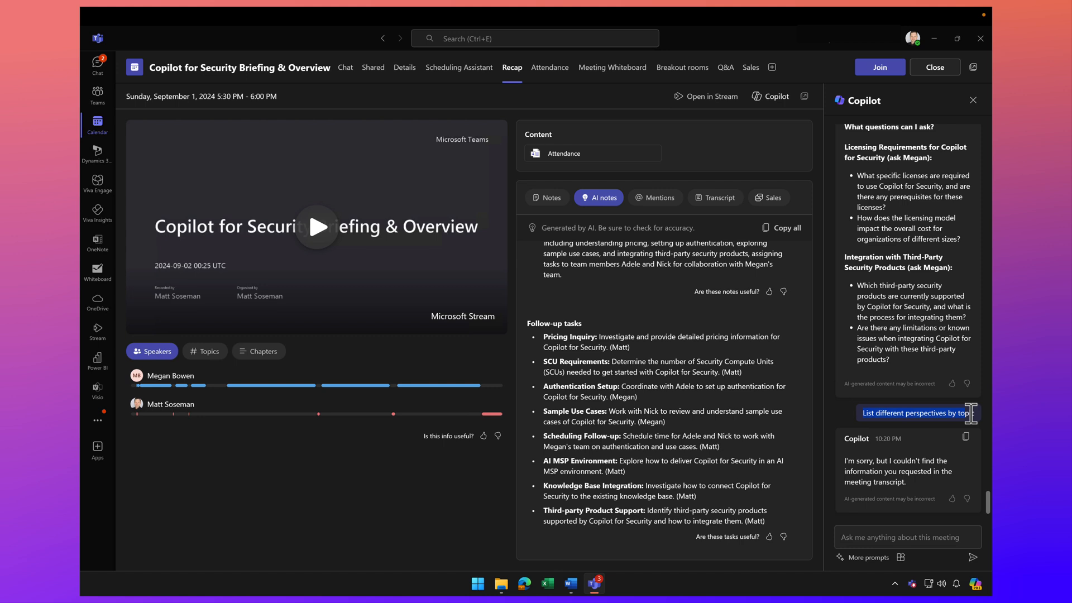
pyautogui.moveTo(342, 421)
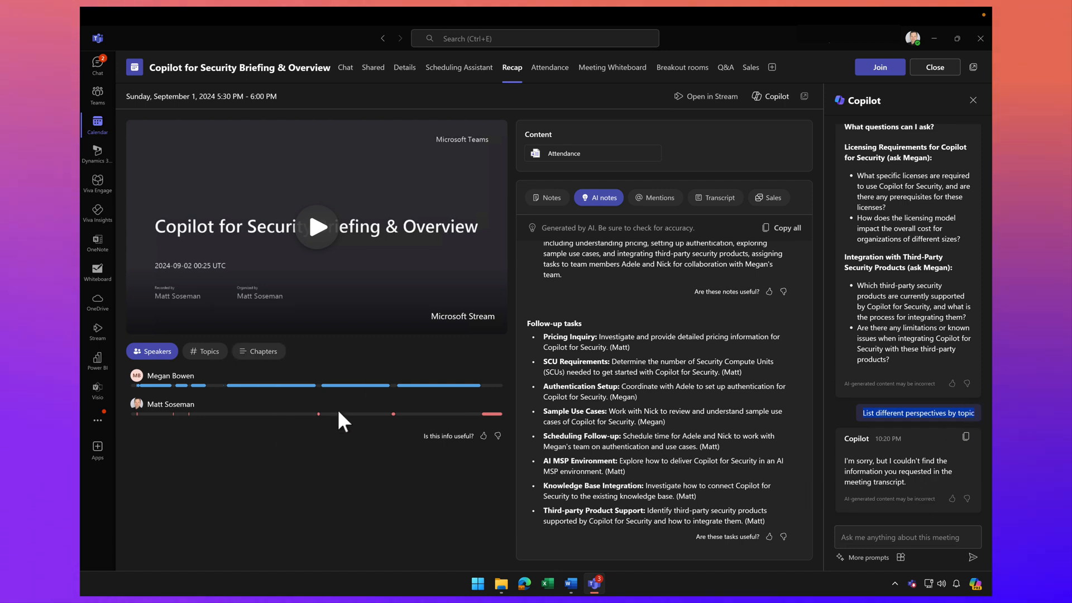
pyautogui.moveTo(856, 477)
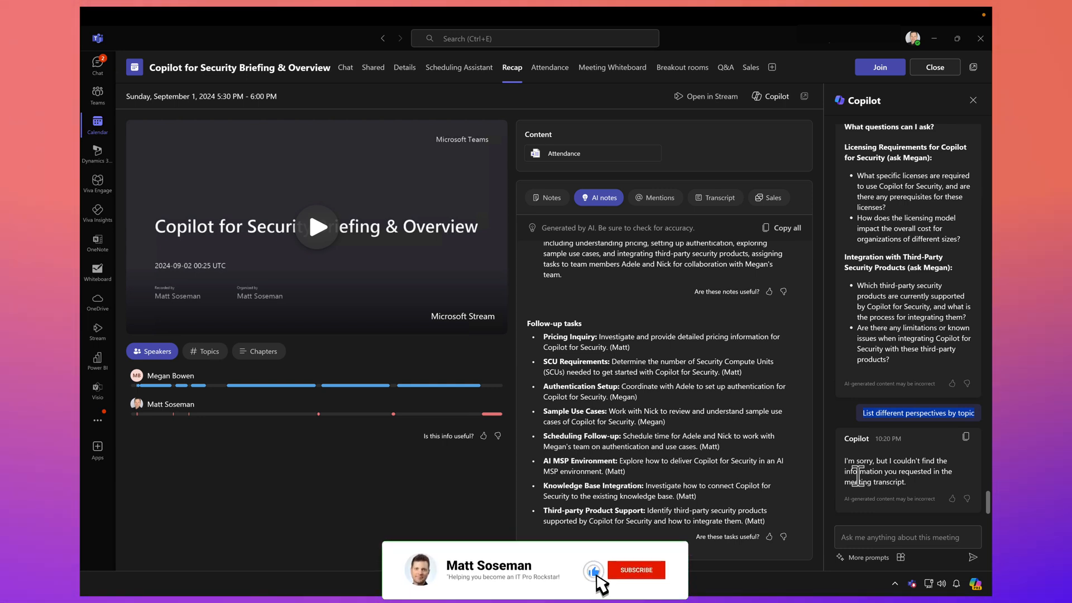
# Ask Copilot what co-workers who joined the meeting 15 minutes late missed.
pyautogui.click(636, 570)
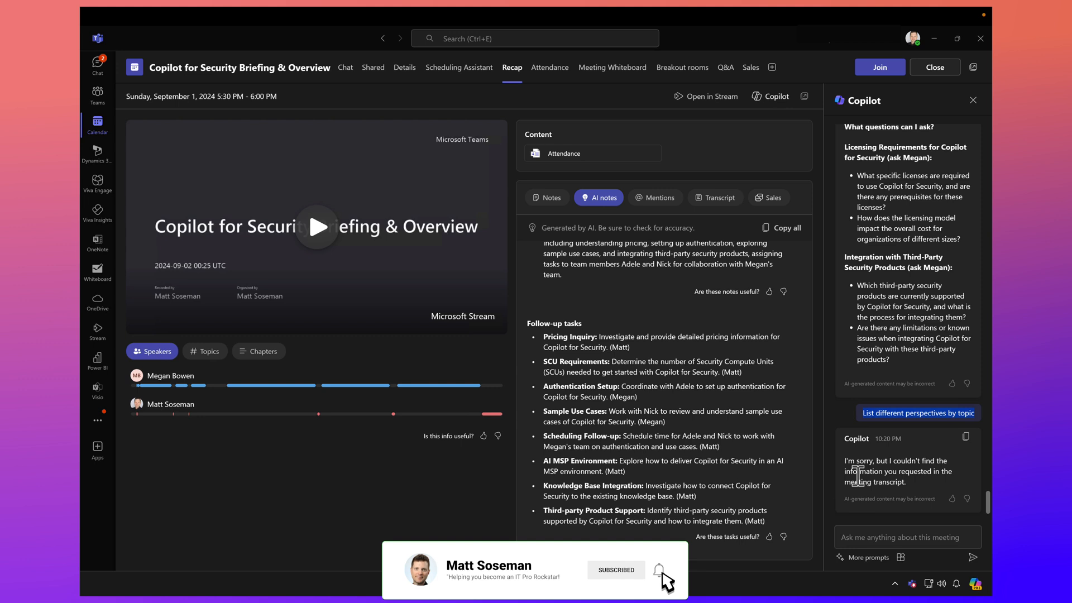
pyautogui.click(660, 569)
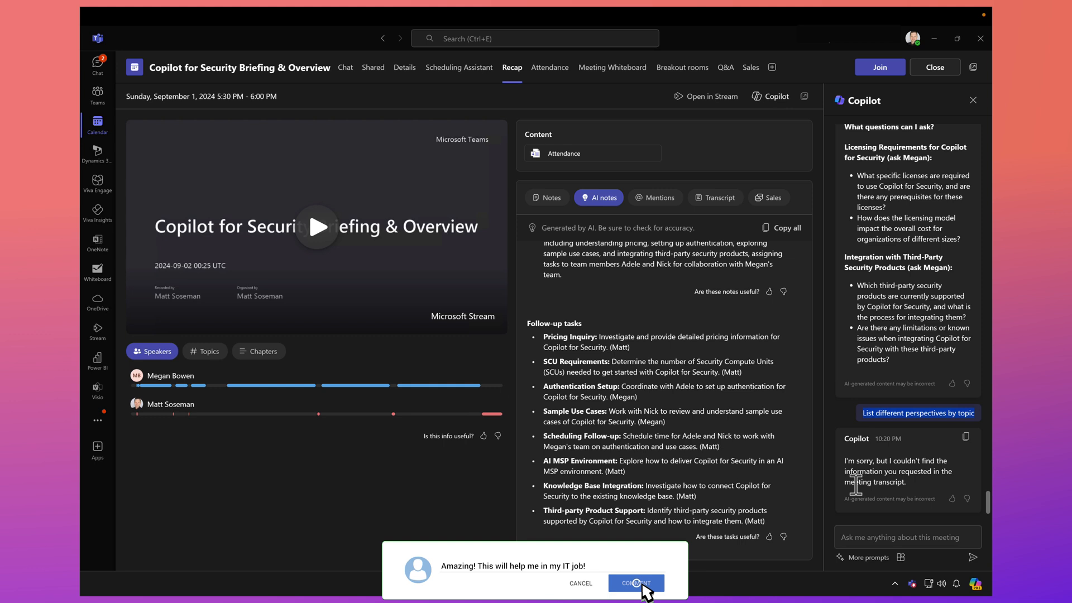
pyautogui.click(634, 583)
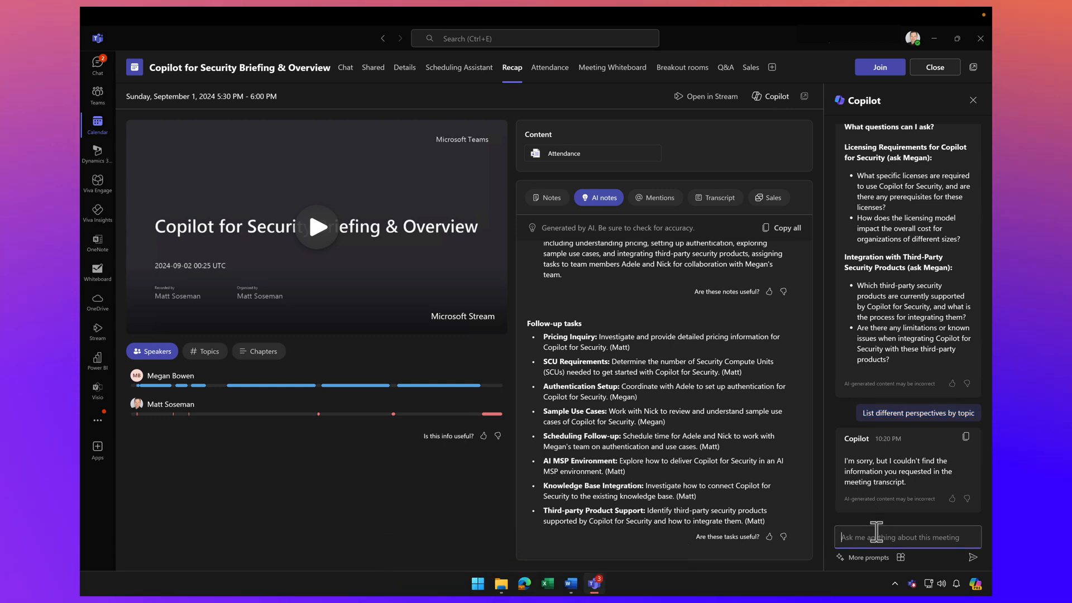
pyautogui.write('I had')
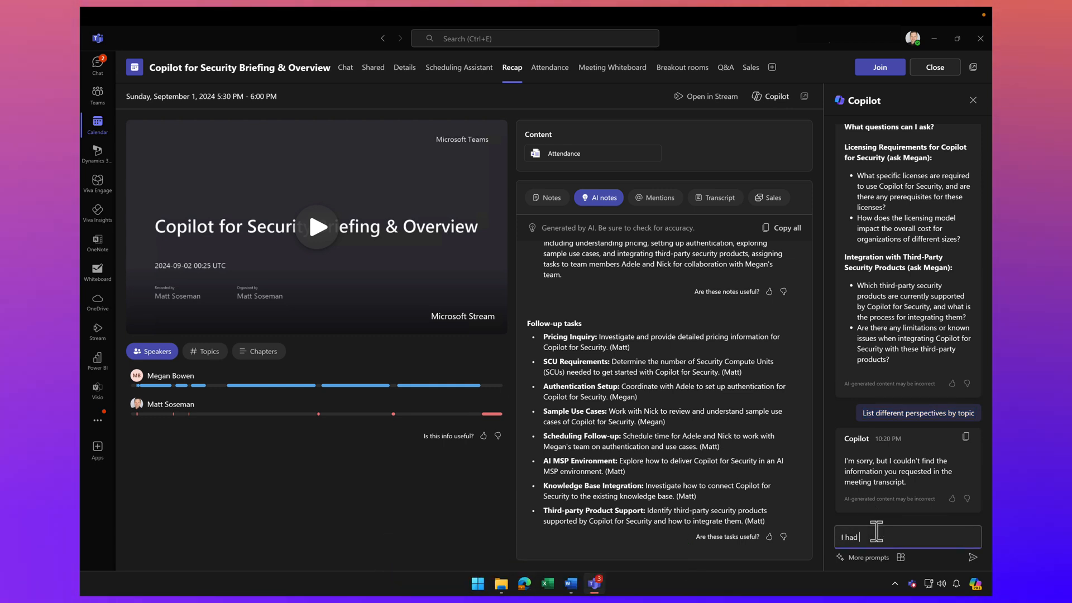
pyautogui.write('some co-workers')
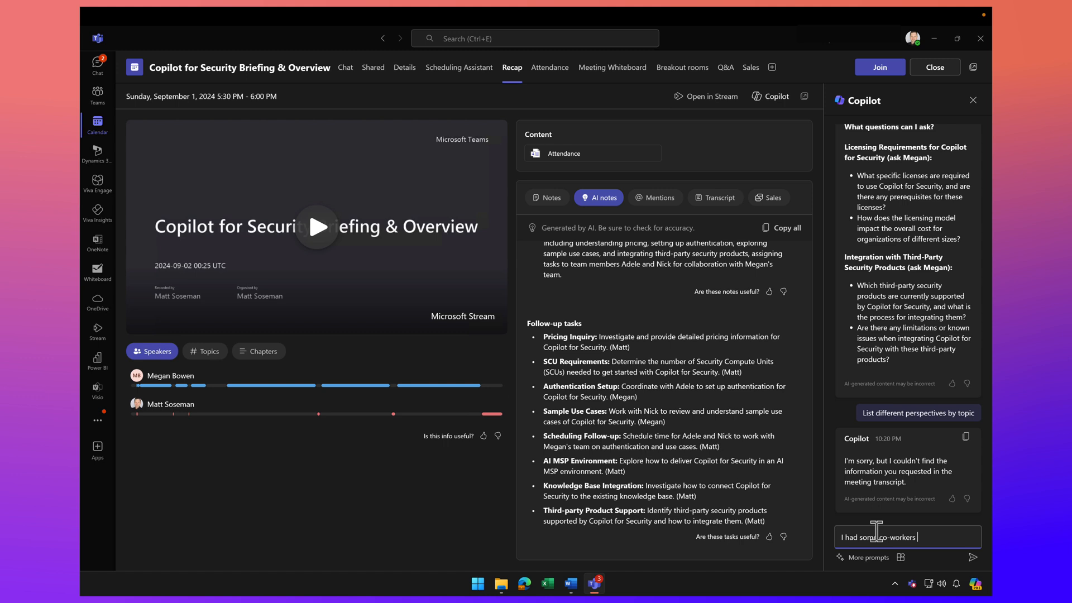
pyautogui.write('attend the meeting late')
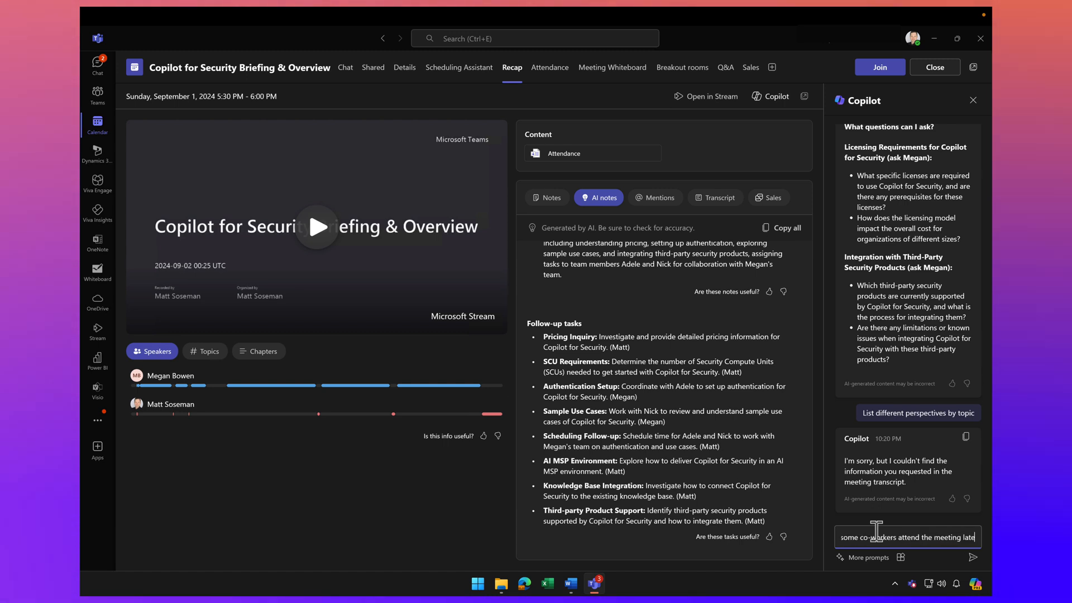
pyautogui.write(', the')
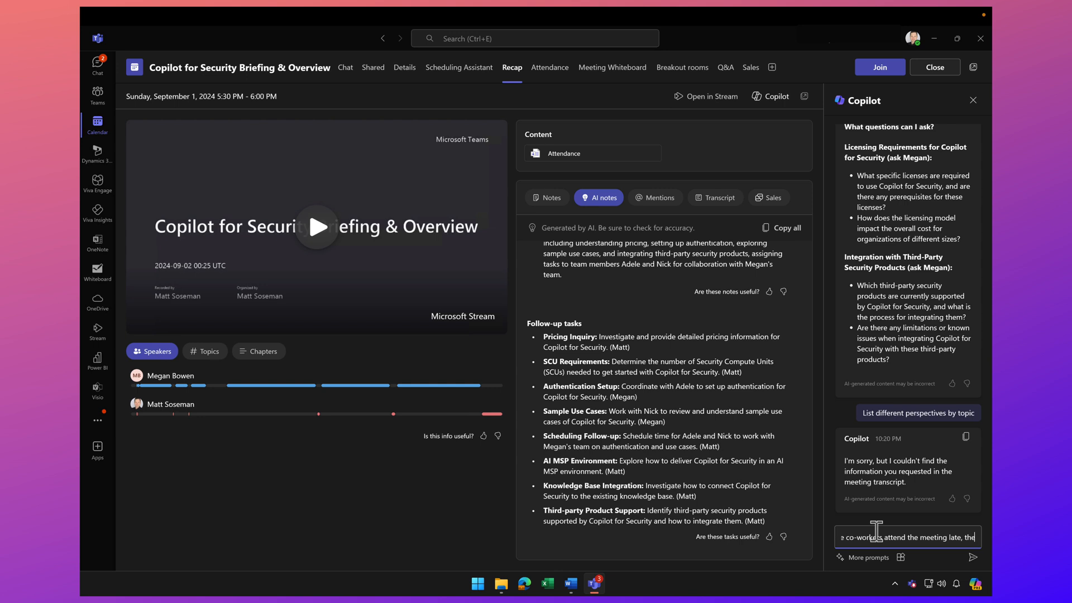
pyautogui.write('ey mis')
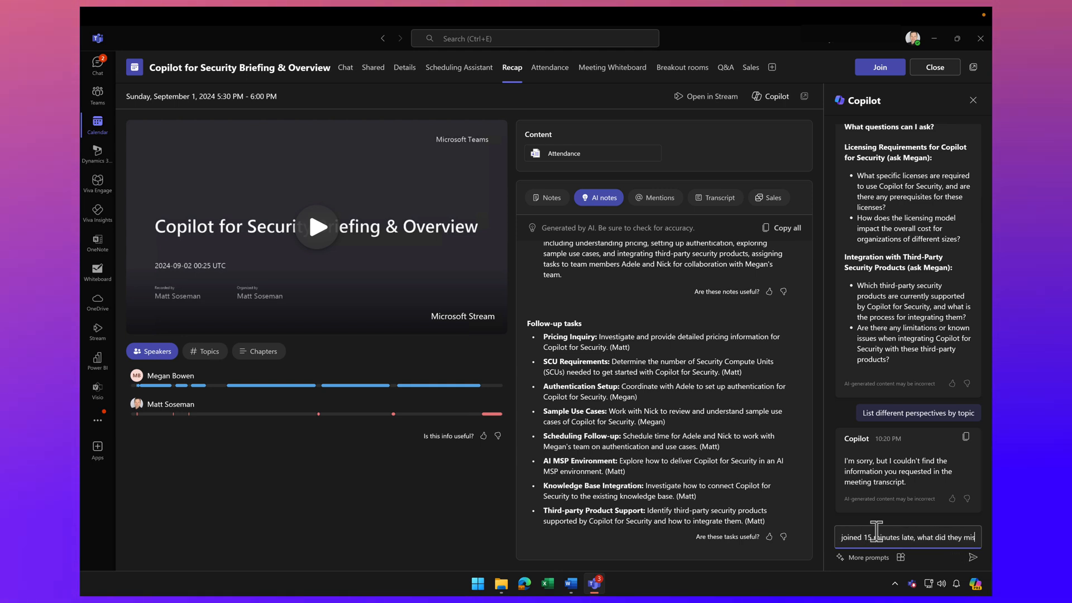
pyautogui.click(972, 557)
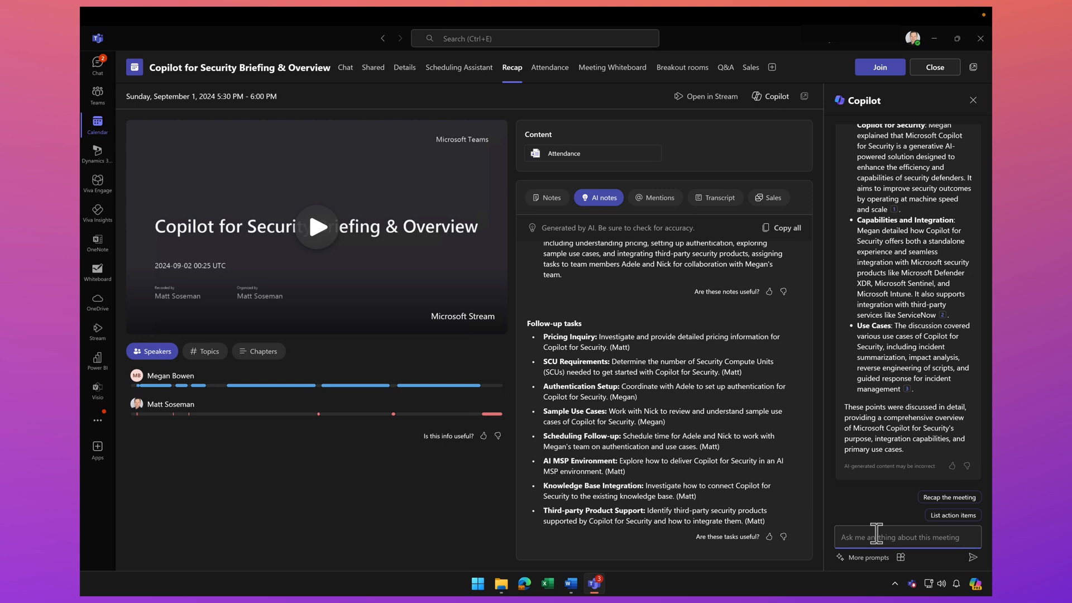
pyautogui.moveTo(882, 567)
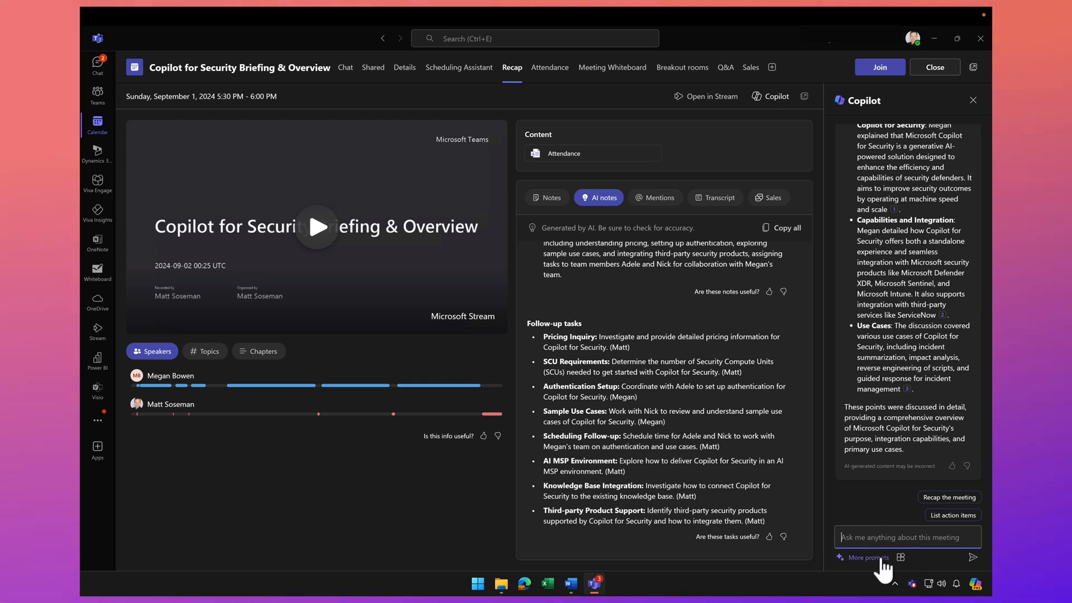
# Ask Copilot 'What questions are unresolved?' from the More prompts list.
pyautogui.click(867, 558)
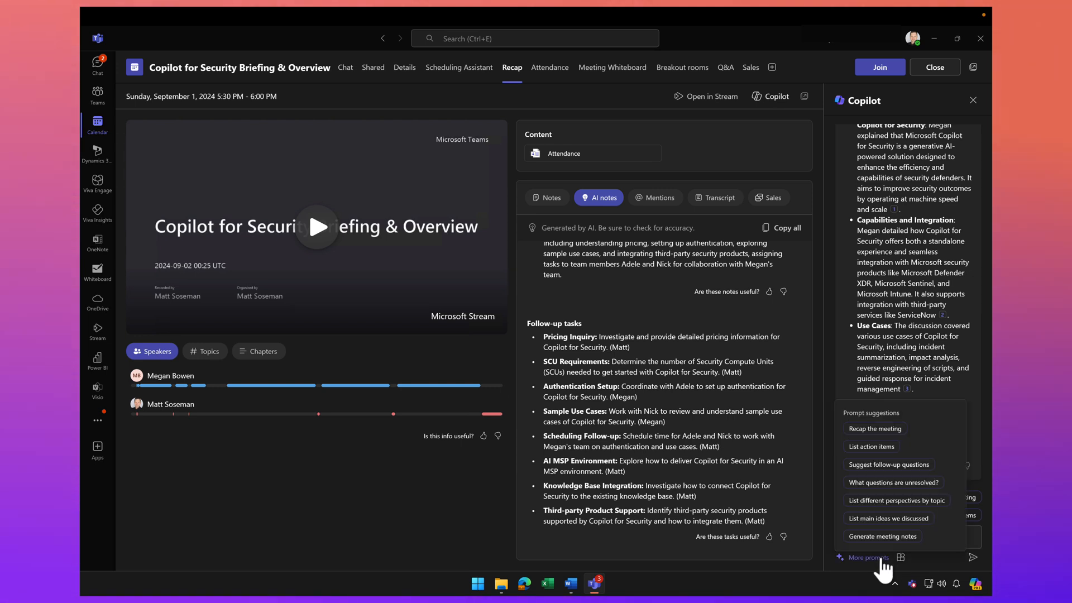
pyautogui.click(892, 482)
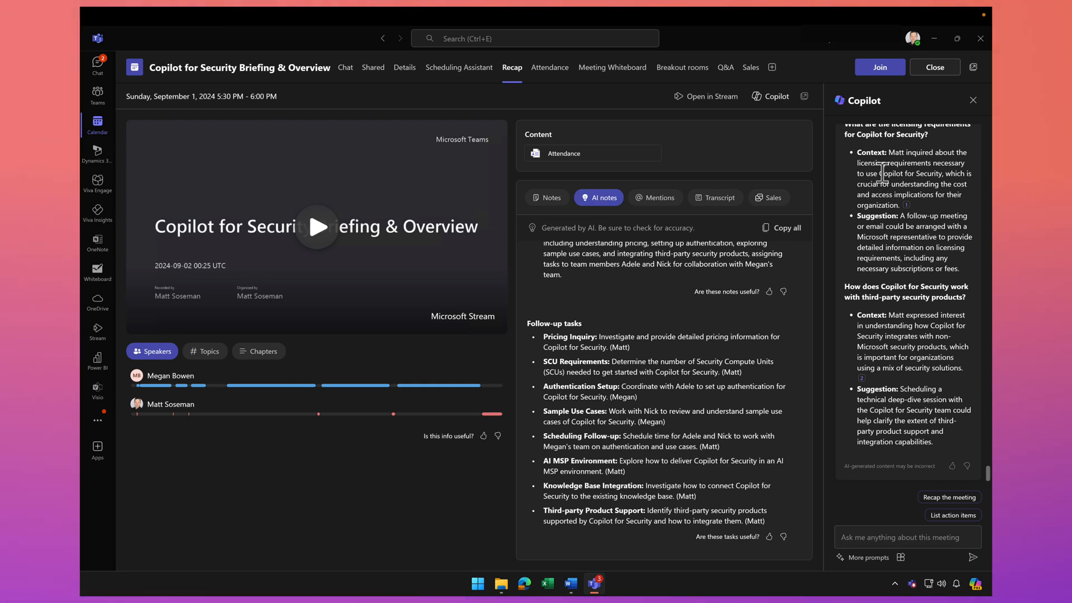
pyautogui.moveTo(887, 303)
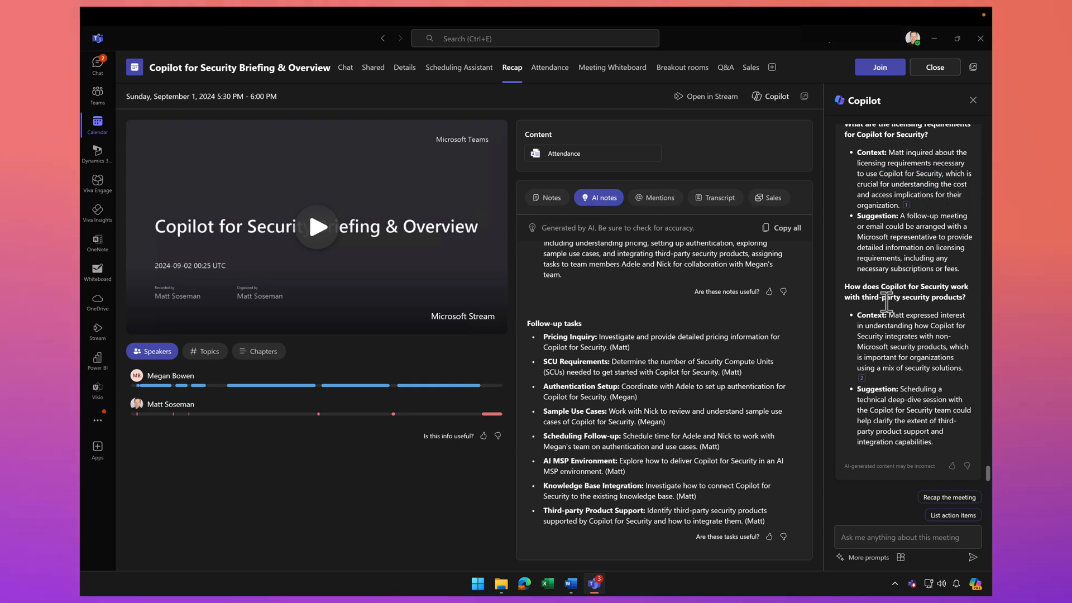
pyautogui.moveTo(861, 379)
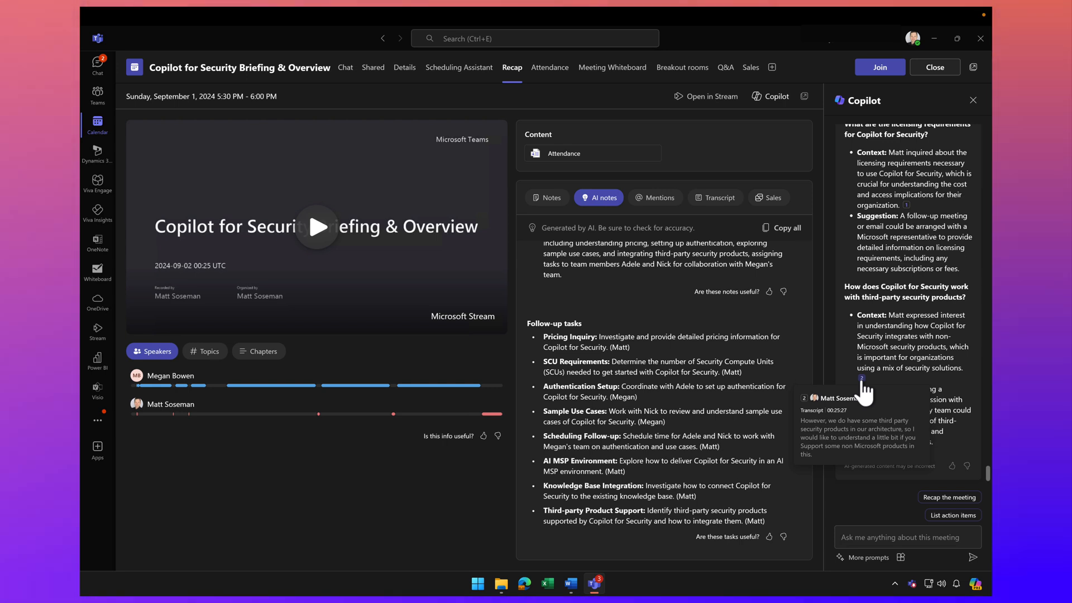
pyautogui.moveTo(907, 205)
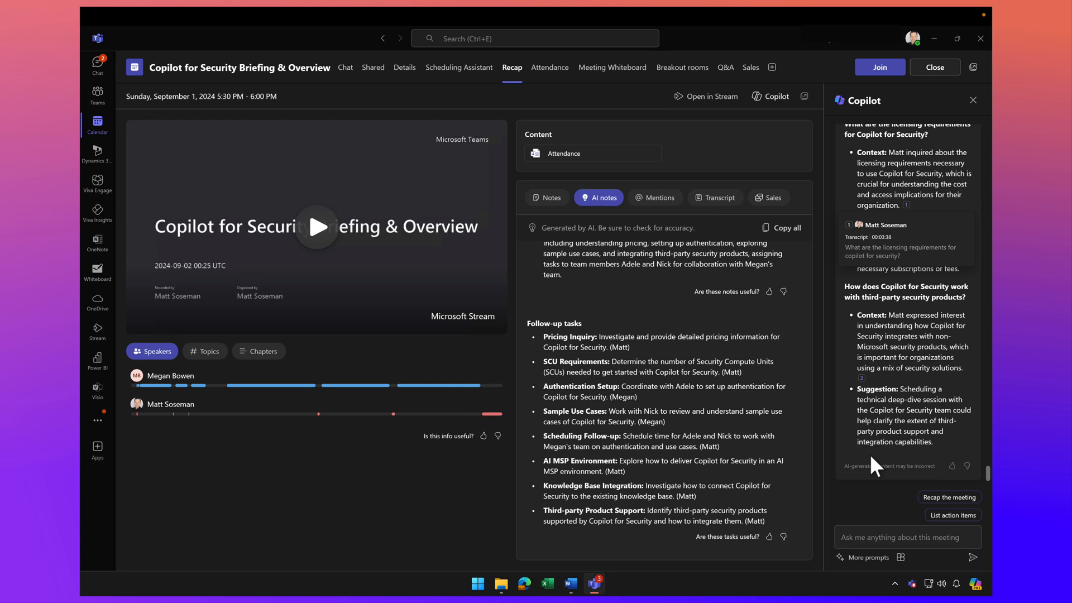
# Ask Copilot to 'Suggest follow-up questions' from the More prompts list.
pyautogui.click(867, 558)
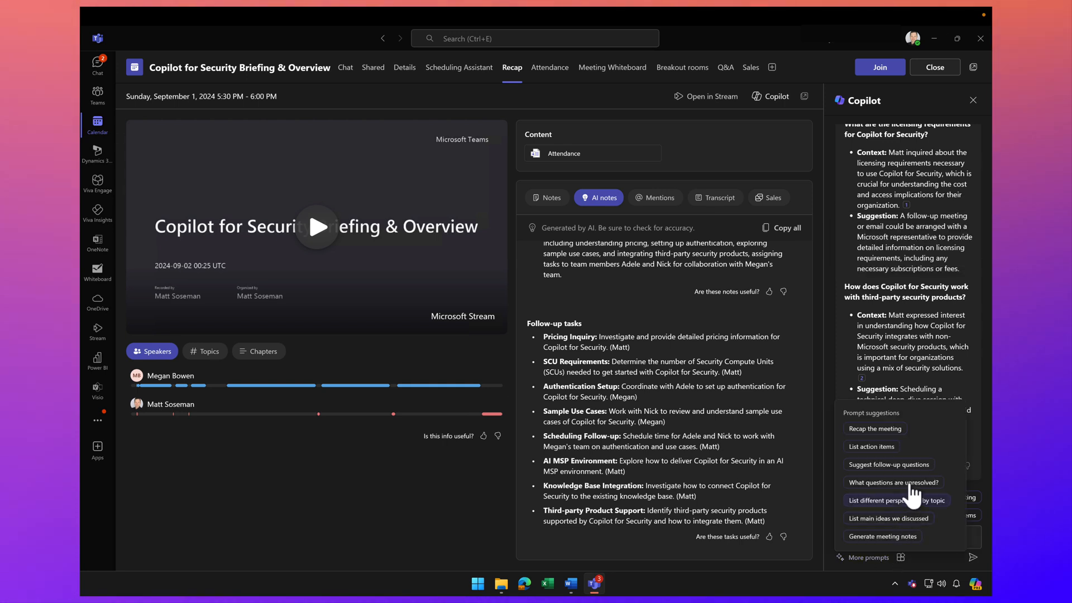
pyautogui.click(889, 464)
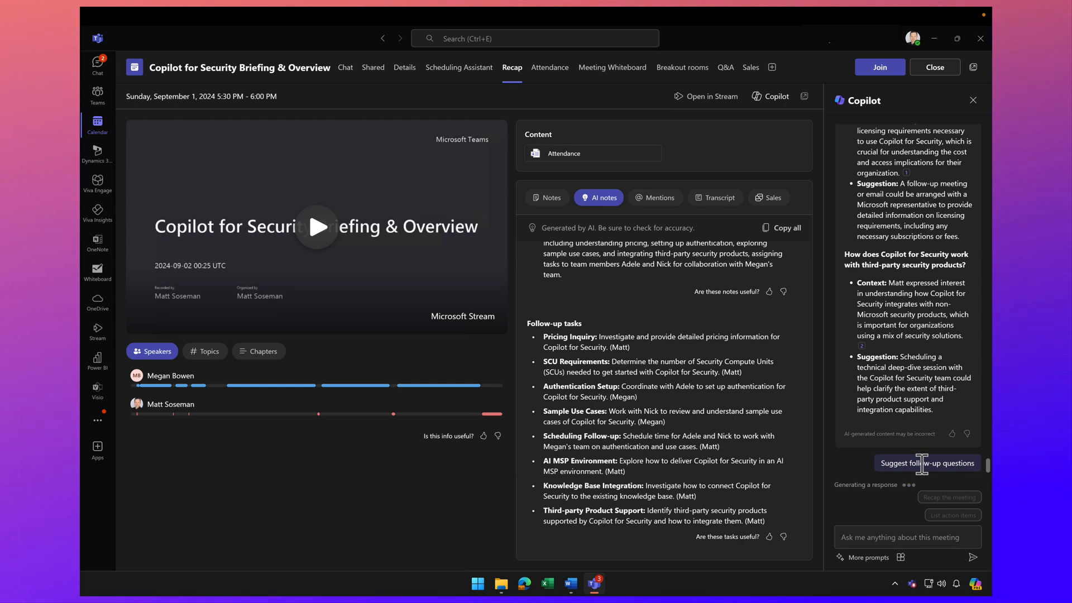
pyautogui.click(927, 463)
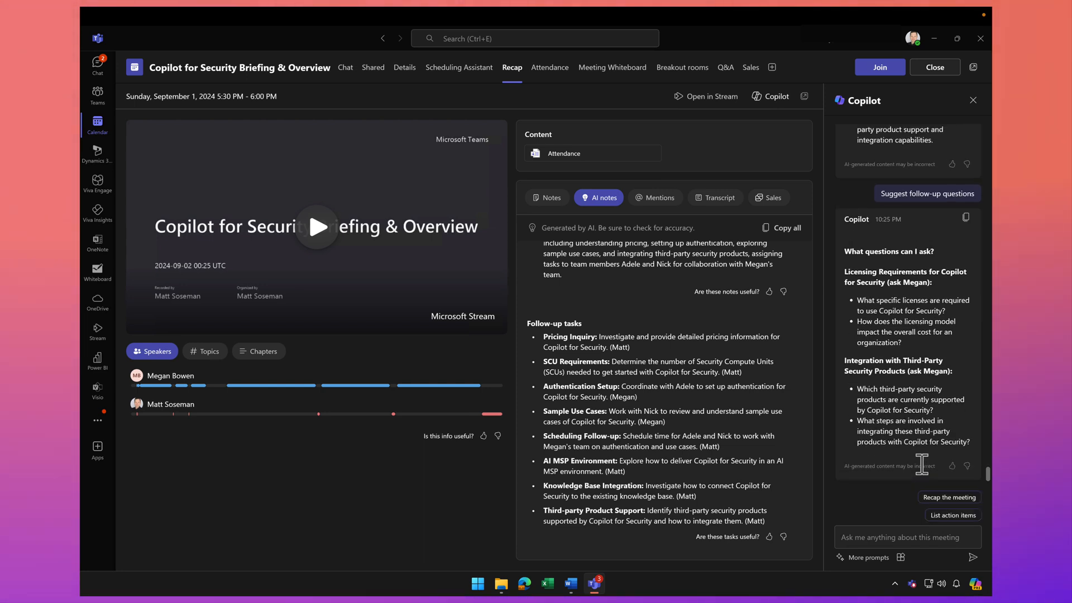
pyautogui.moveTo(909, 526)
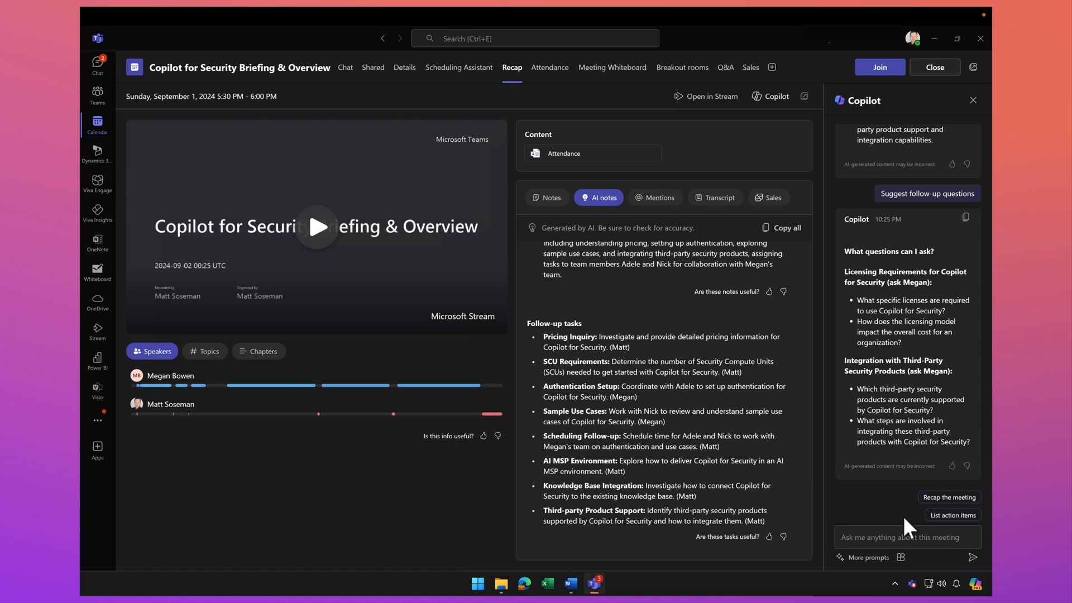